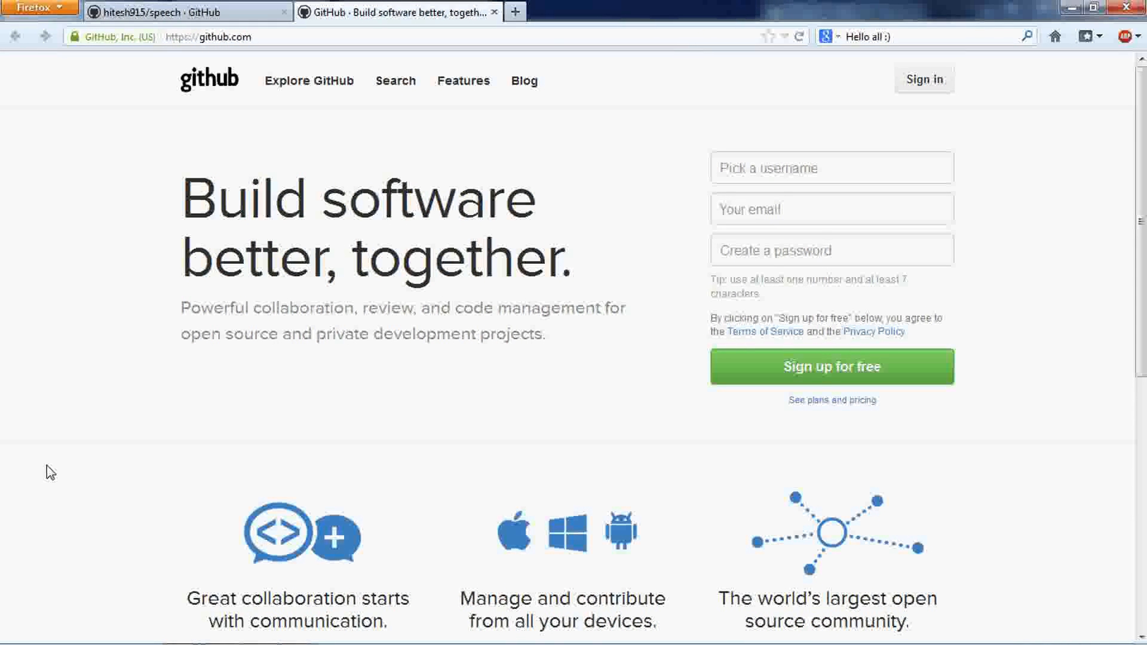
mouse_move(181, 346)
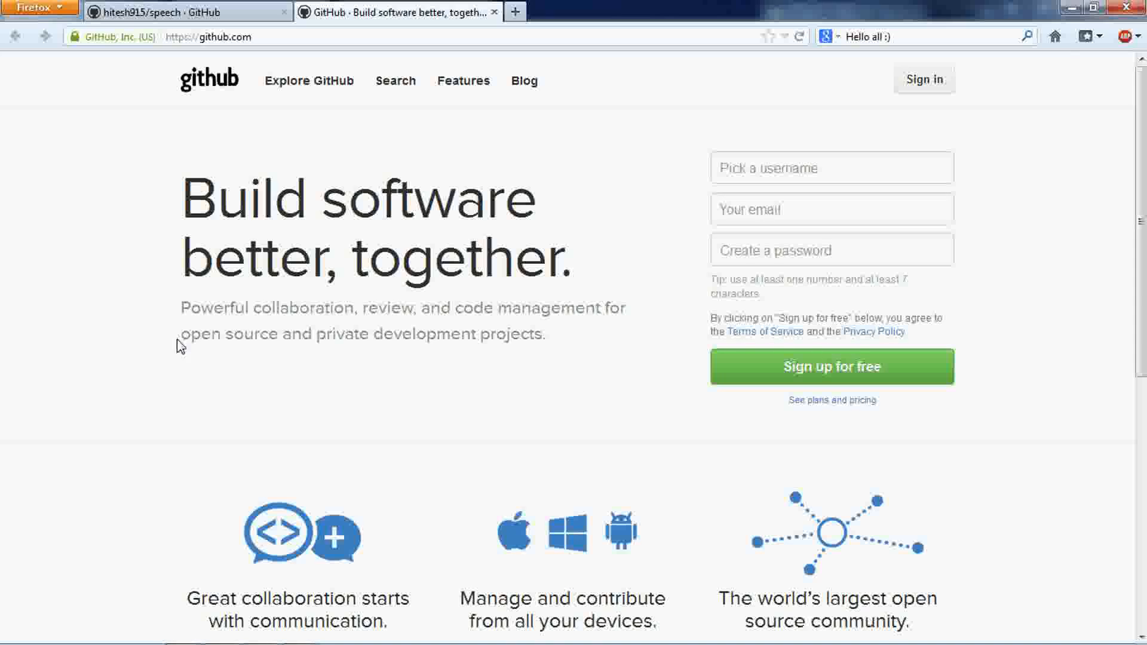
mouse_move(553, 262)
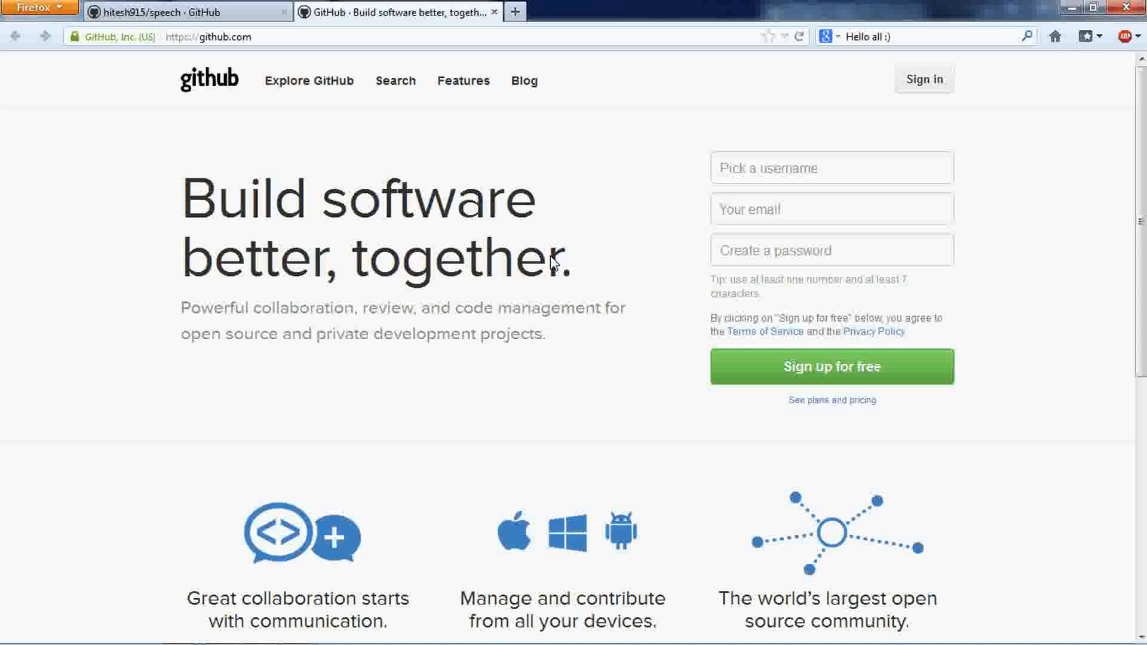
mouse_move(522, 235)
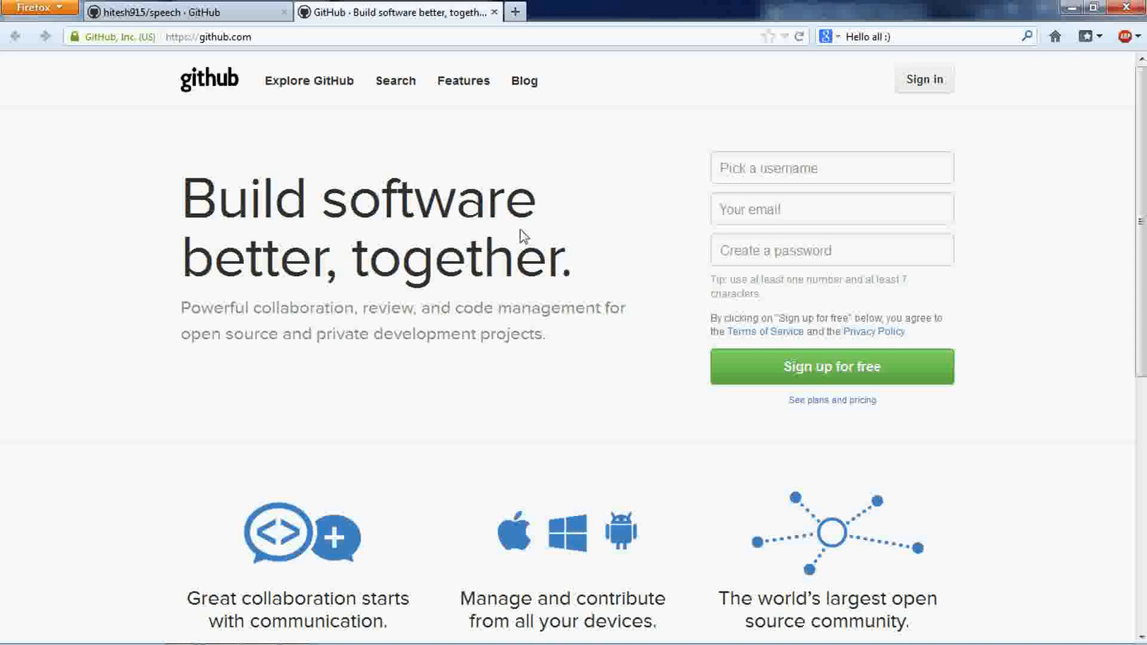
mouse_move(475, 266)
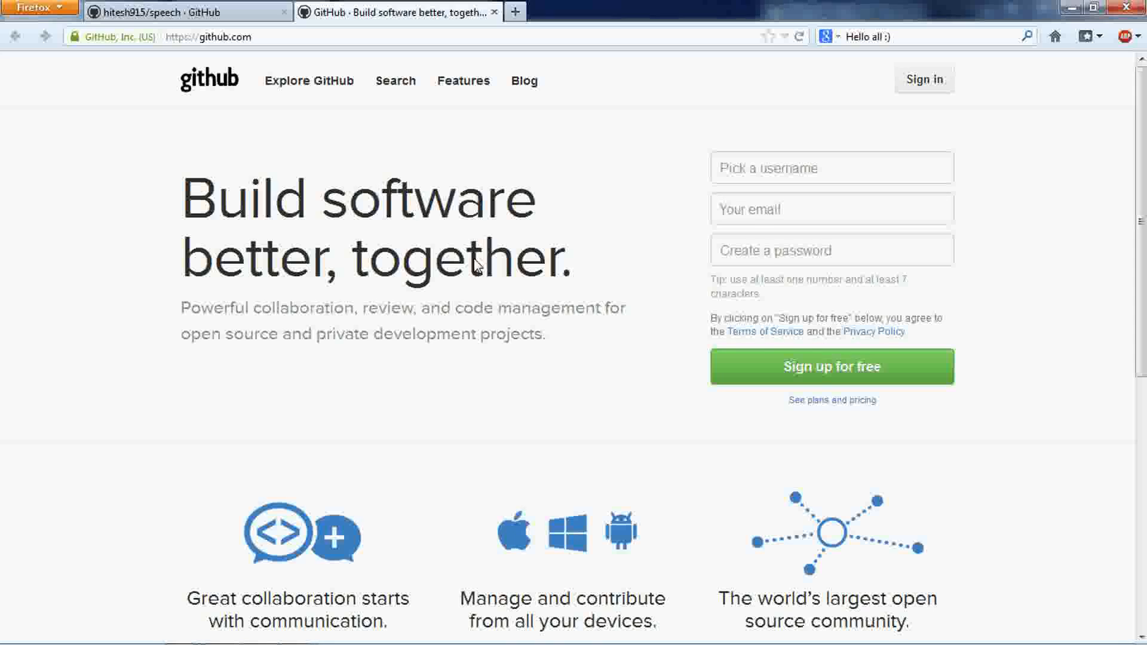
- Look over the GitHub landing page, selecting the word 'together' in the headline
double_click(454, 256)
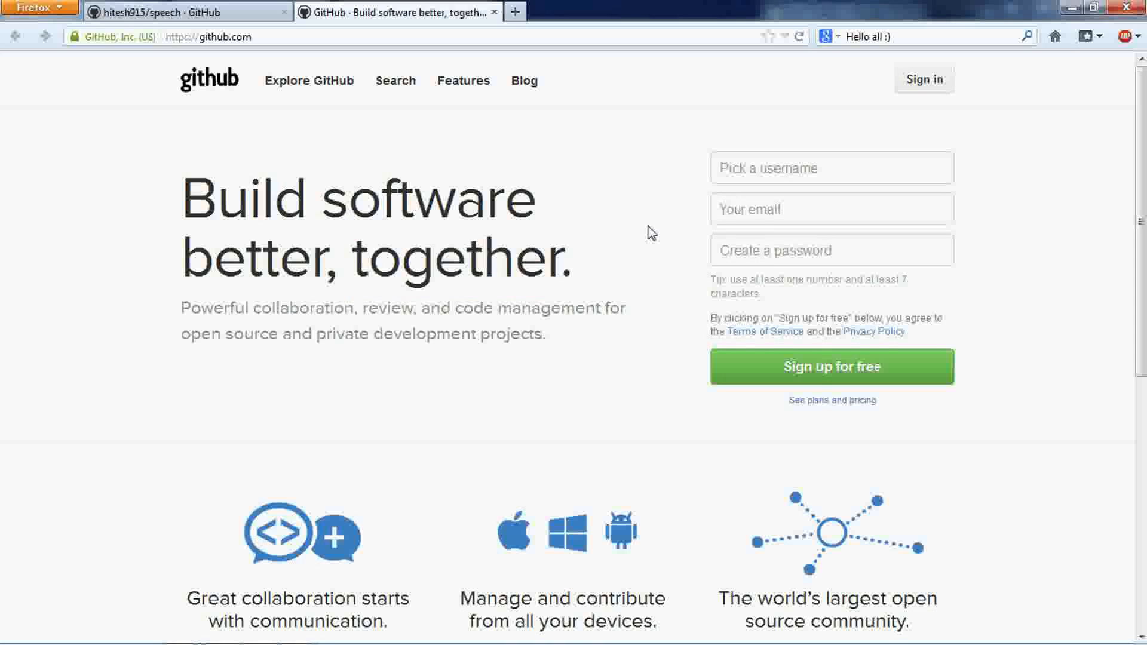
scroll("down", 3)
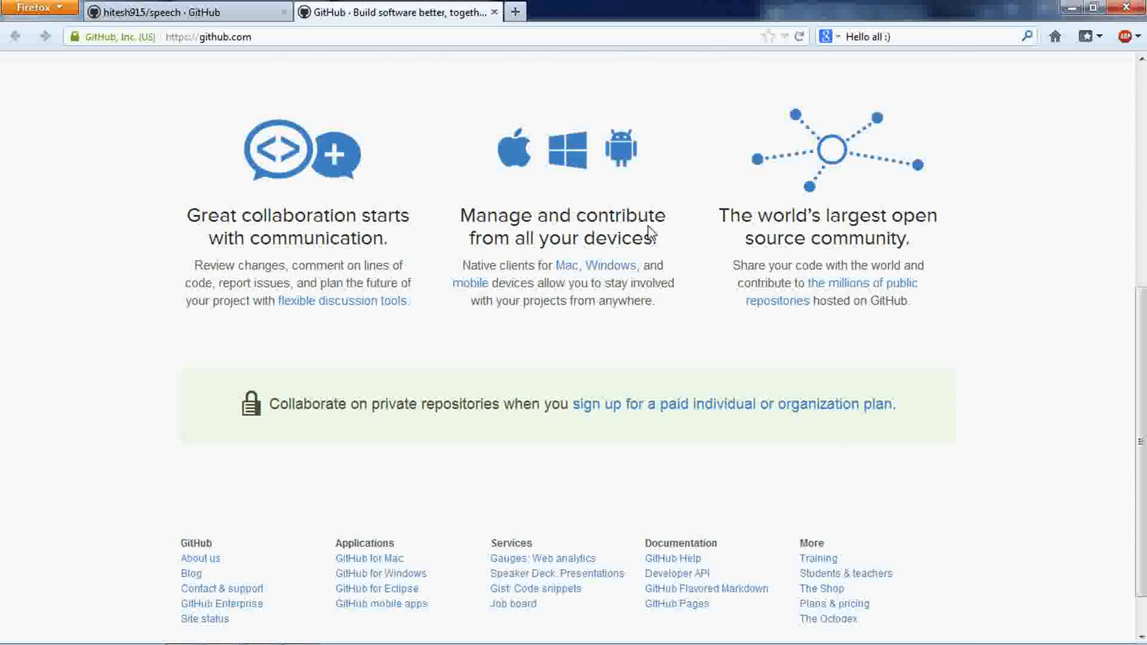
scroll("up", 3)
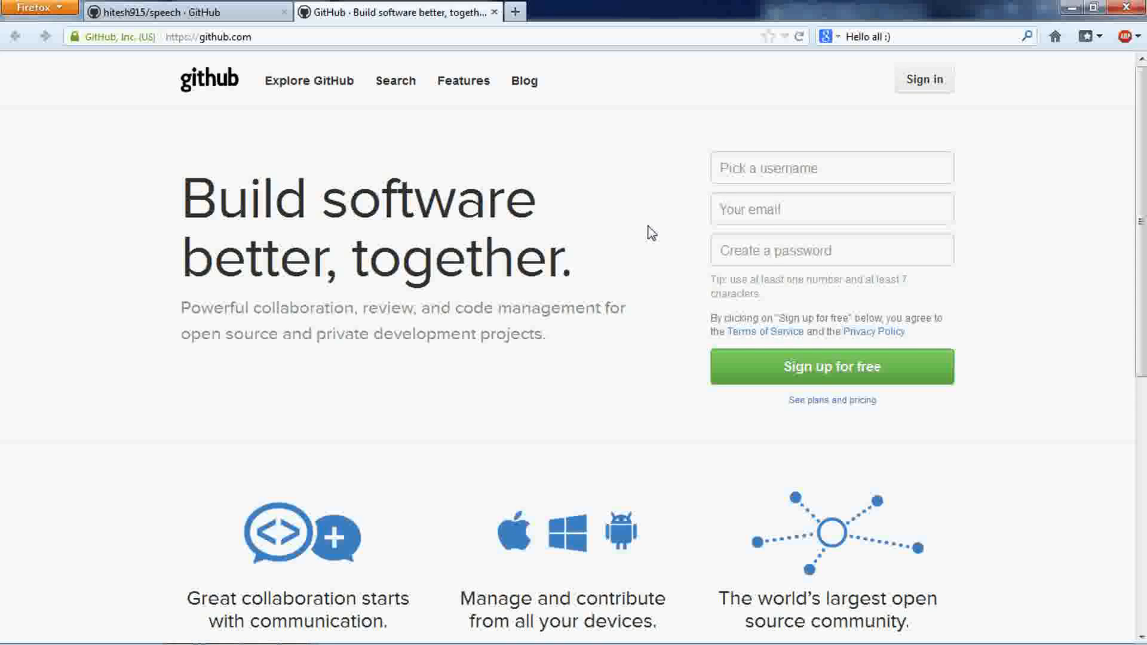
mouse_move(208, 80)
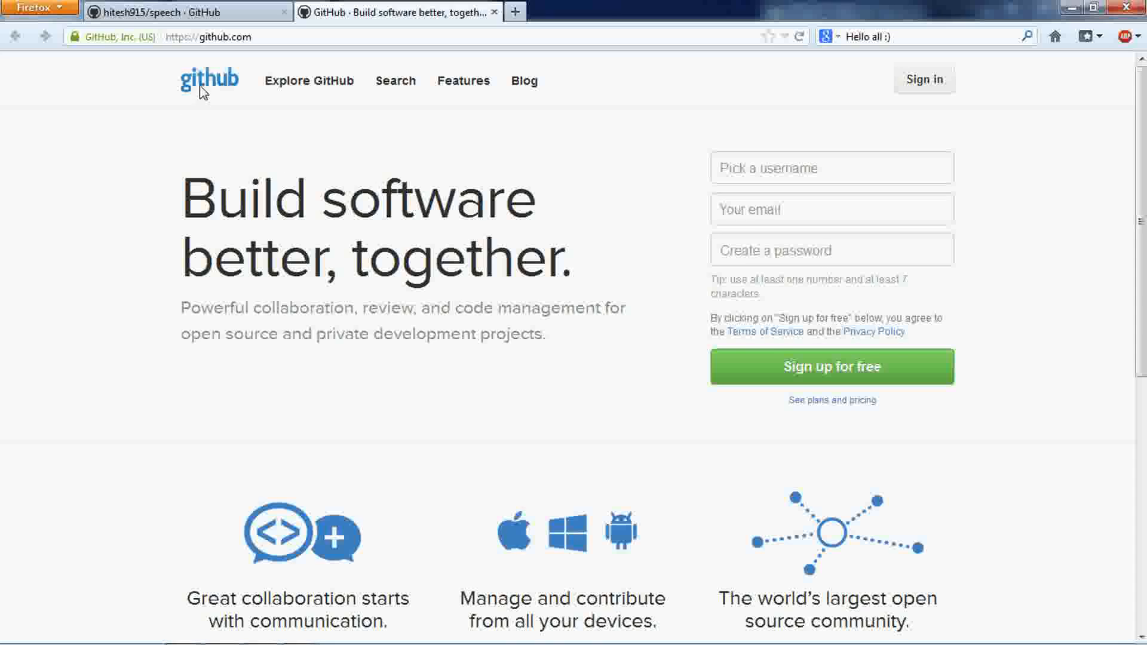
mouse_move(211, 93)
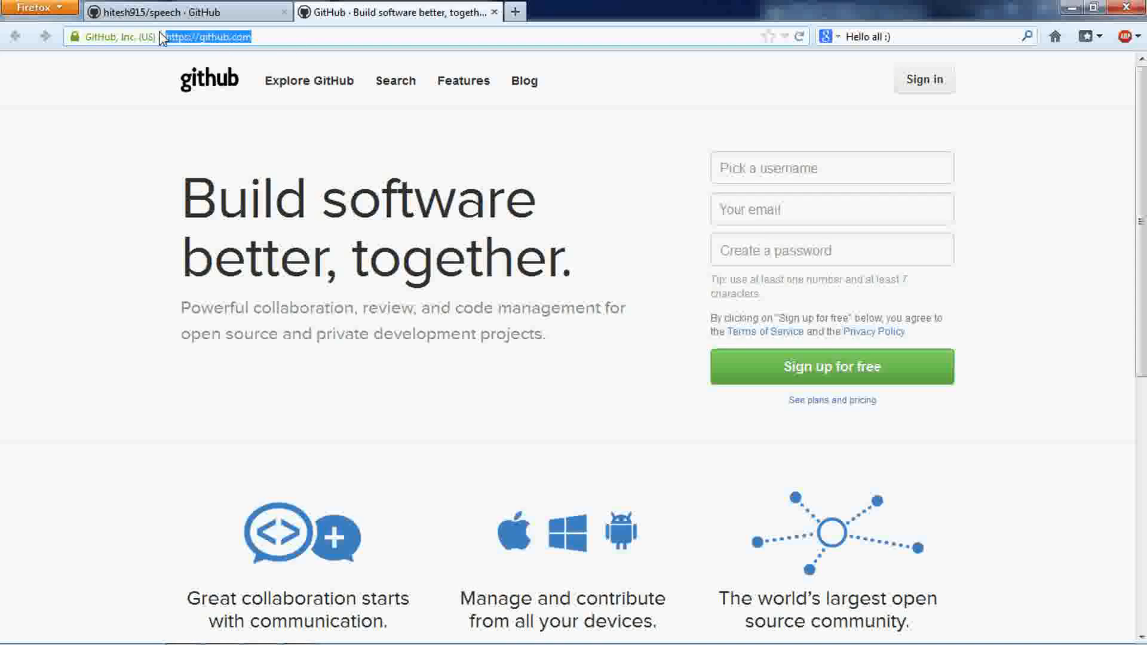
mouse_move(286, 37)
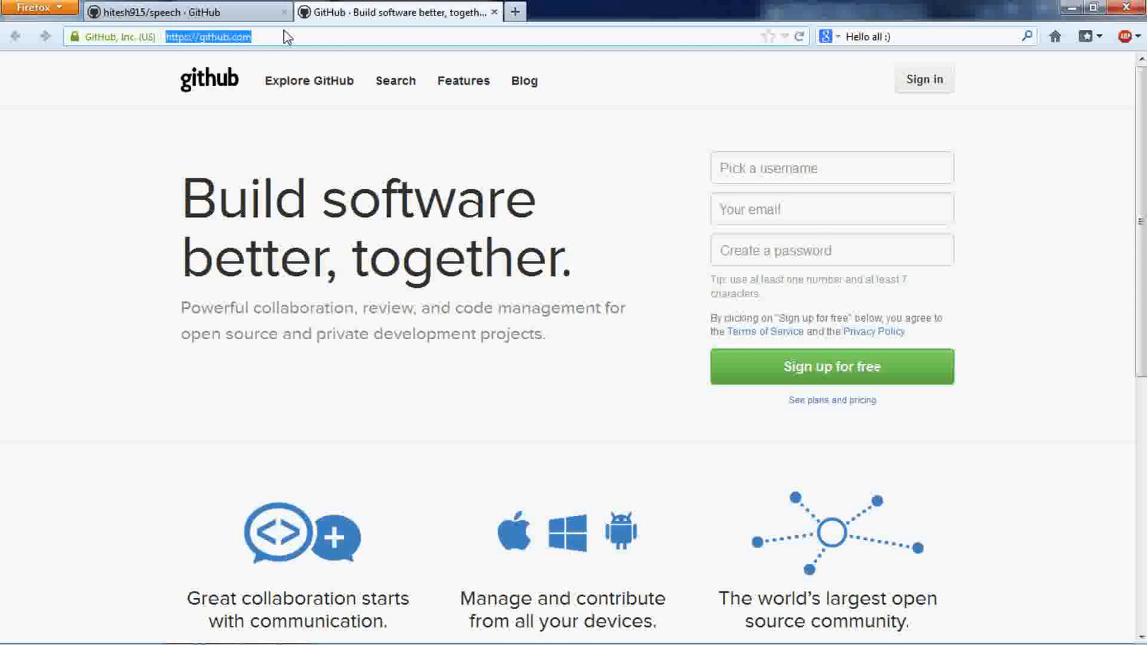
mouse_move(113, 48)
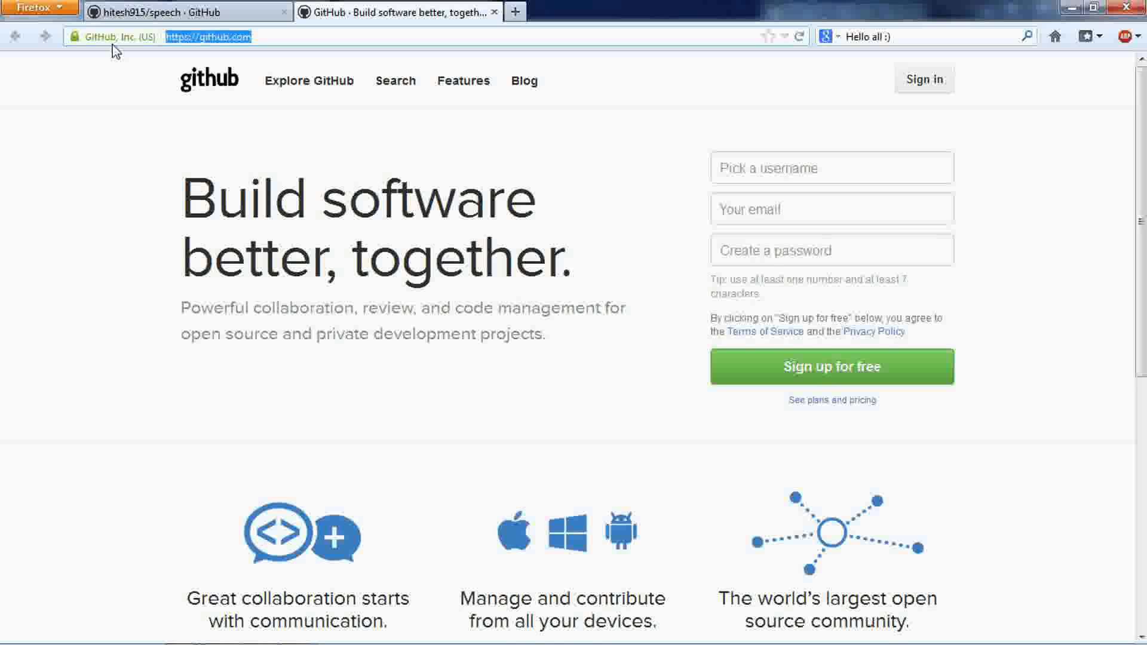
mouse_move(360, 173)
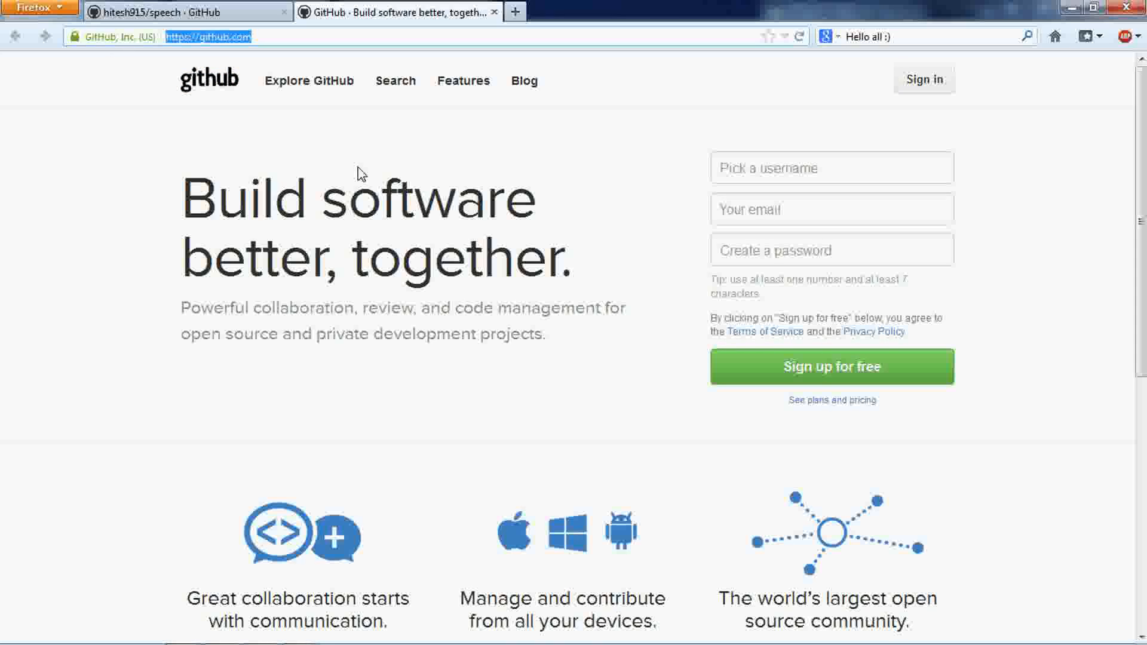
mouse_move(435, 262)
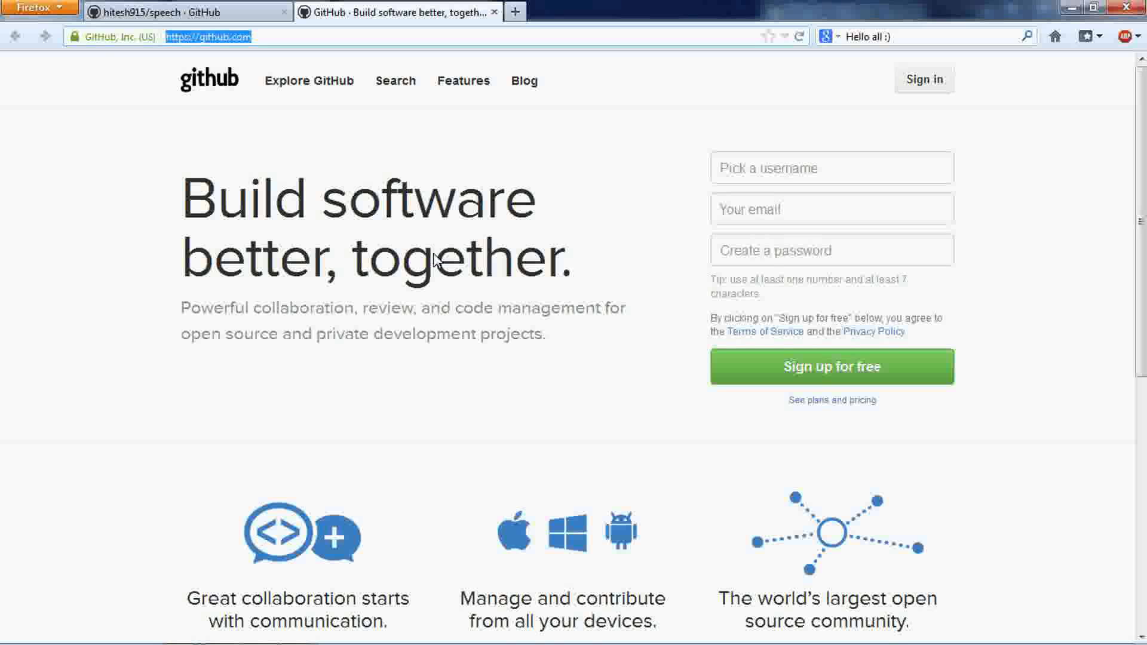
double_click(454, 258)
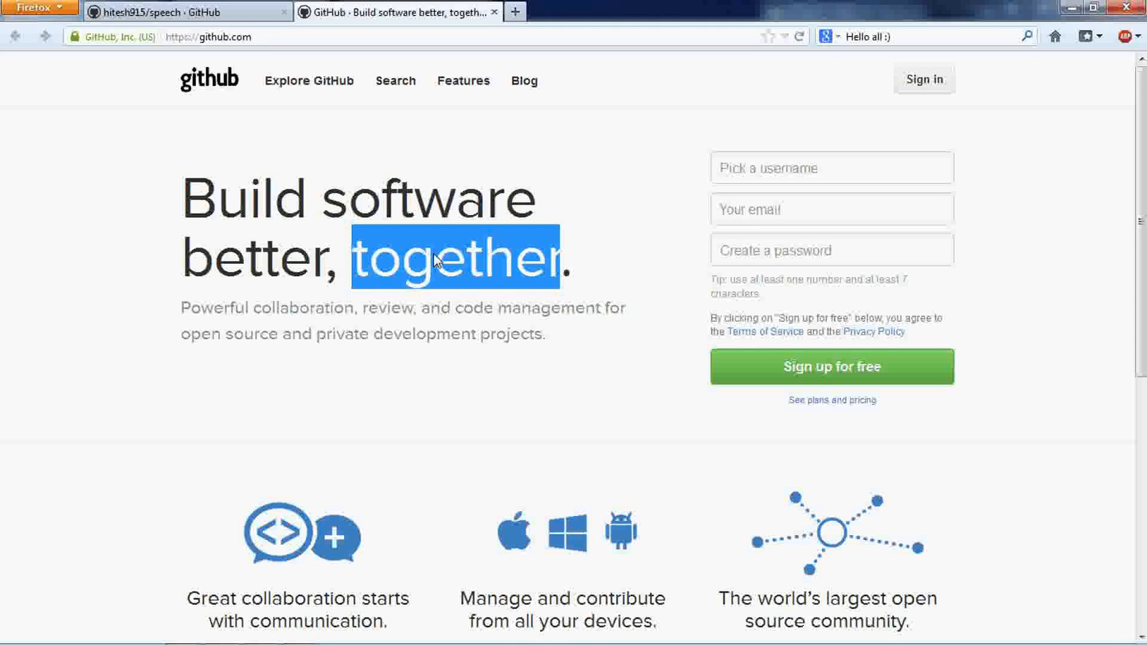
mouse_move(462, 345)
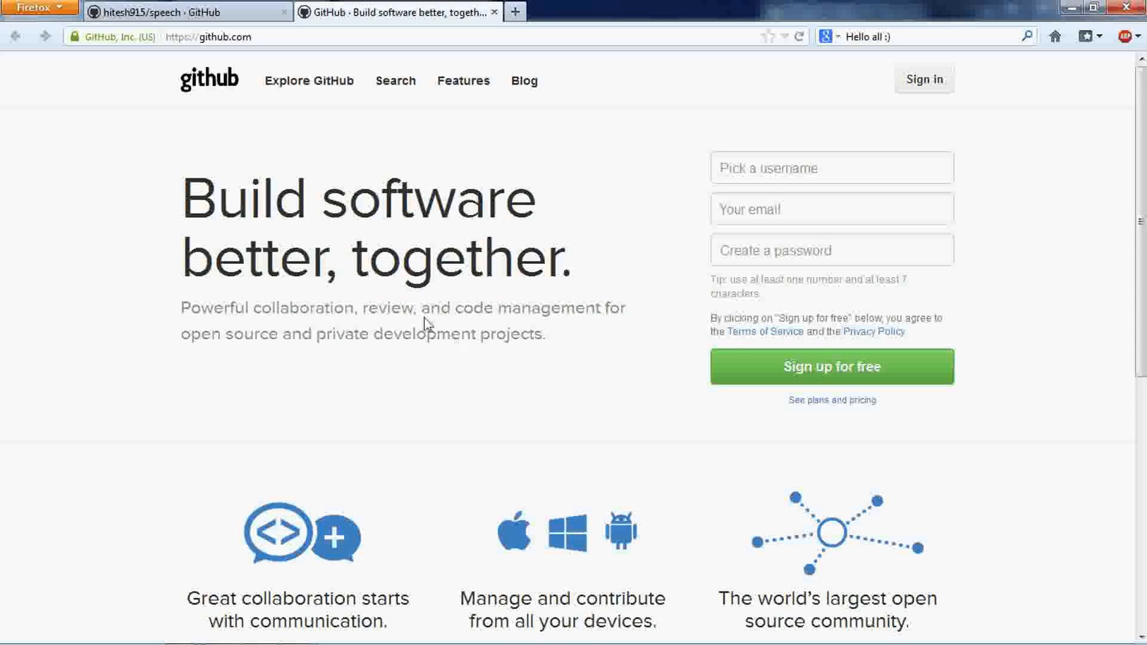
mouse_move(284, 45)
type("/")
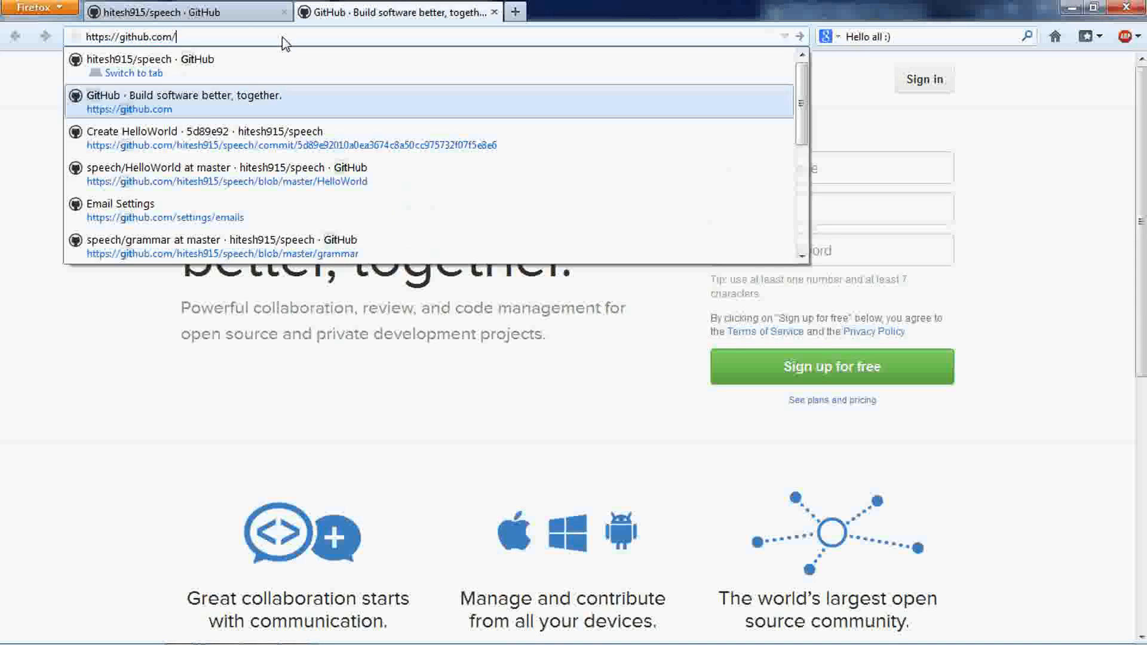
- Go to the repository address github.com/hitesh915/speech in the second tab
type("hitesh915/")
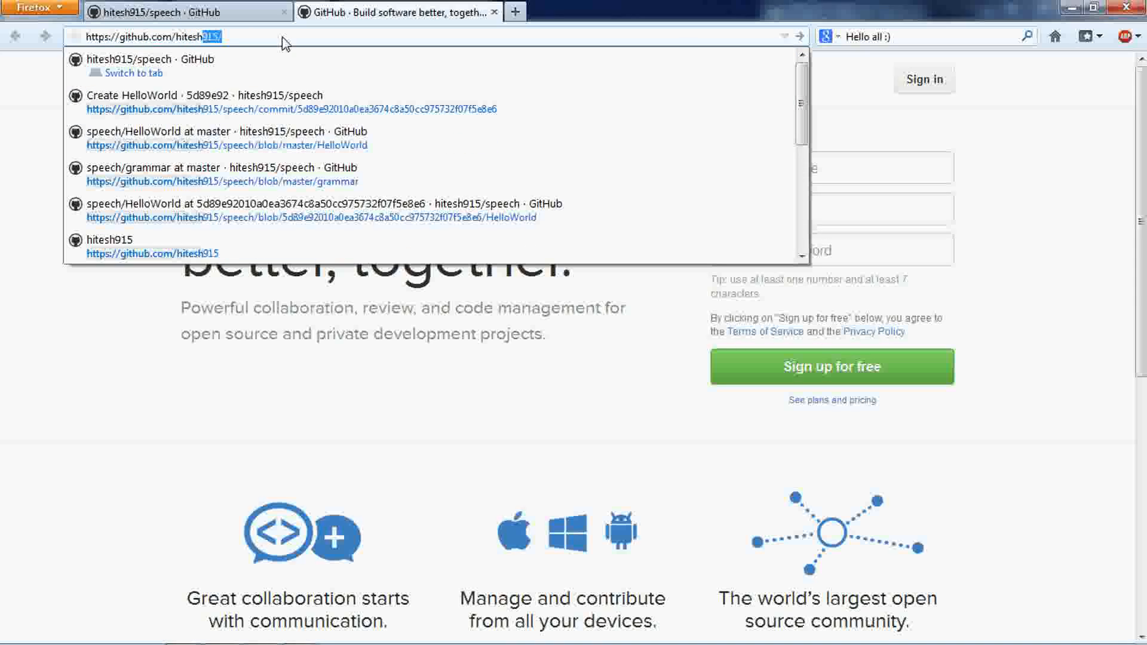
type("speech/")
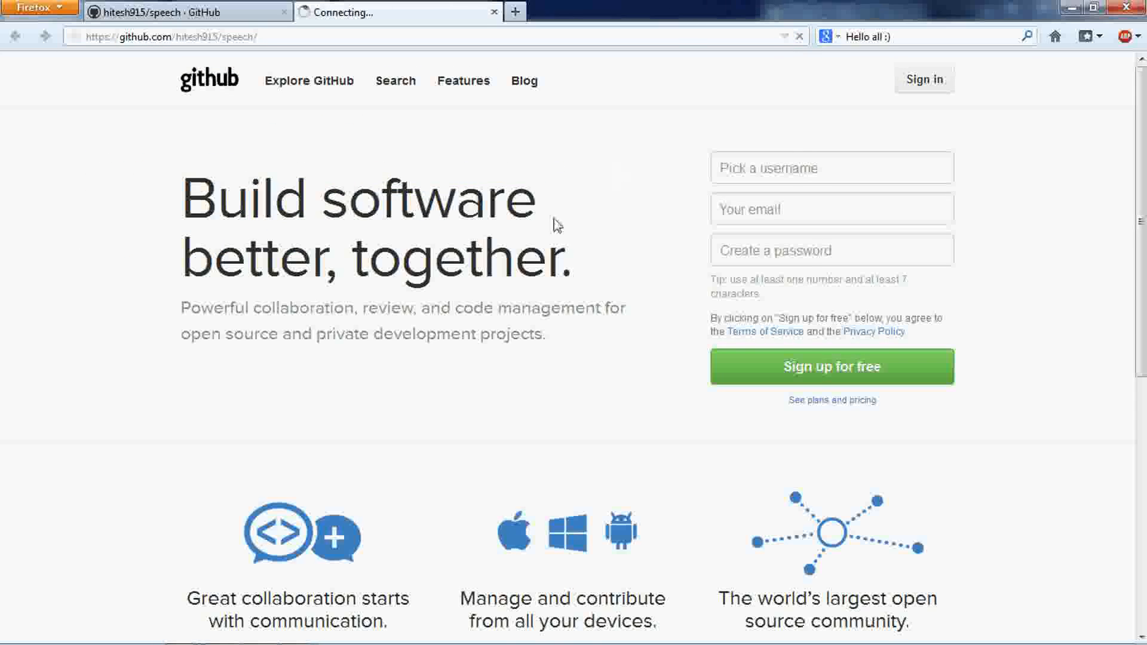
left_click(398, 12)
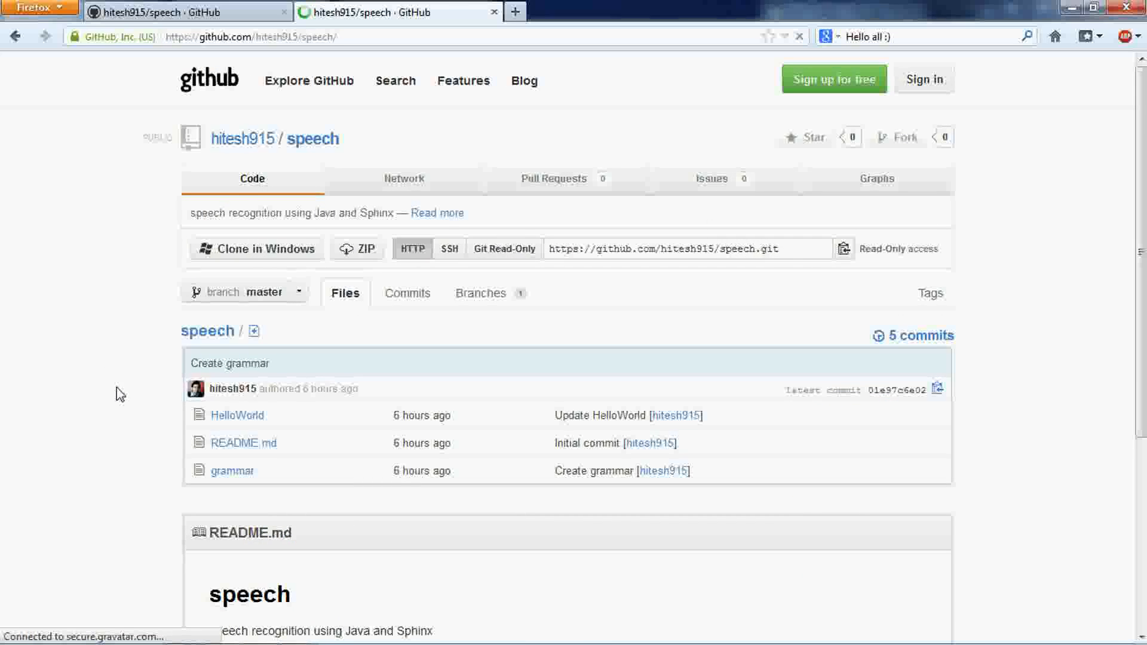
scroll("down", 3)
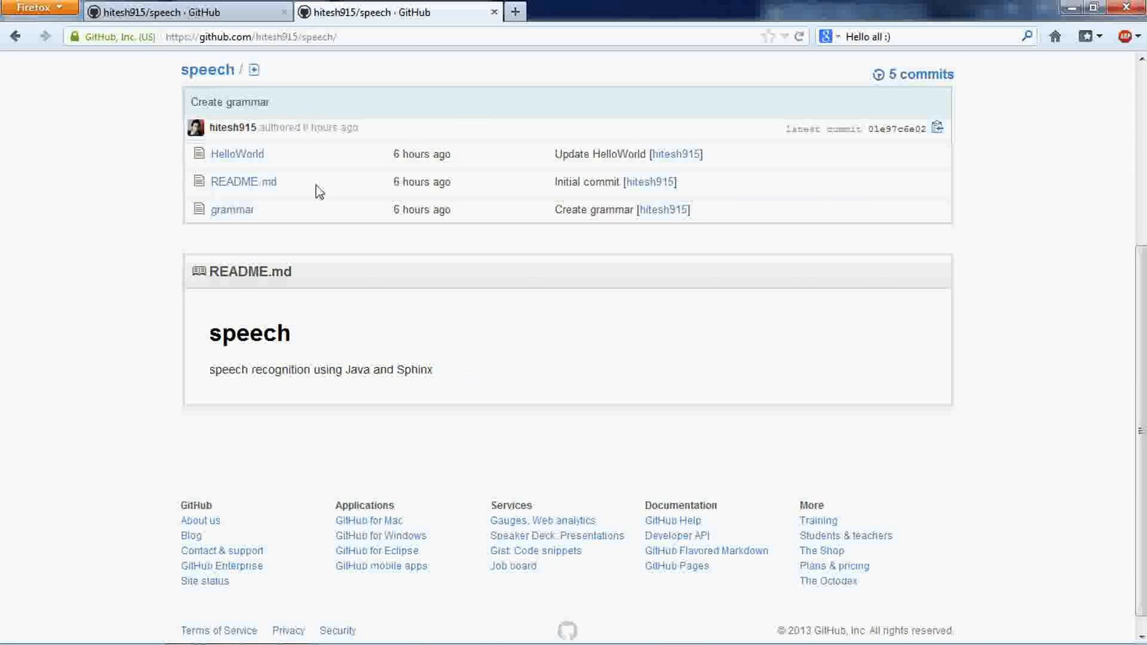
mouse_move(234, 128)
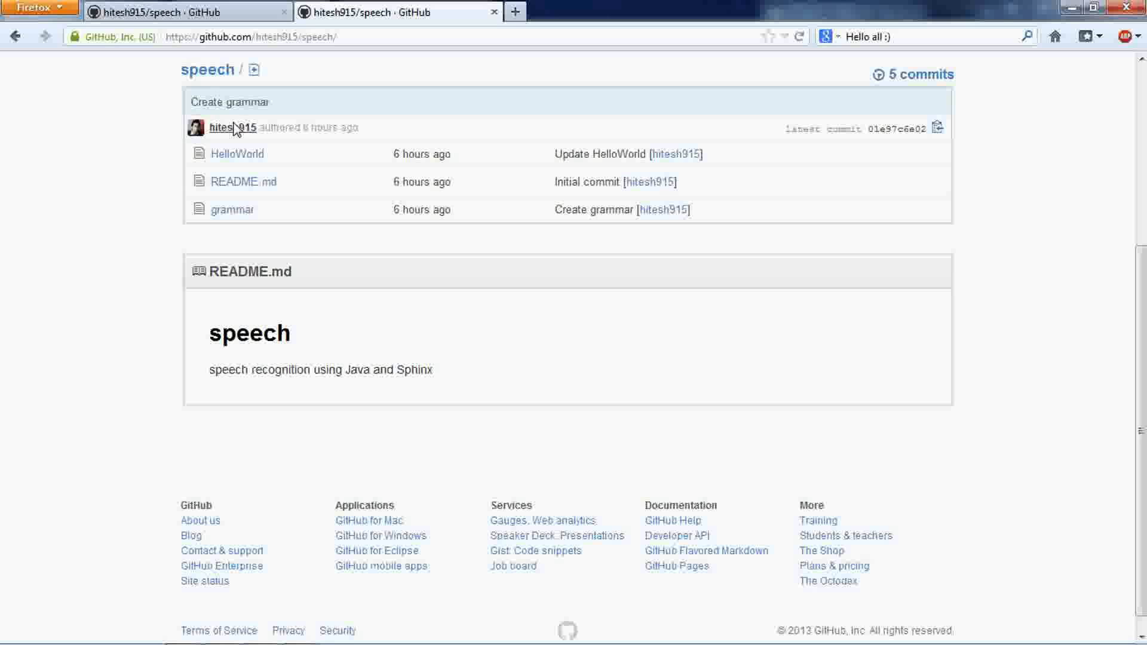
mouse_move(274, 162)
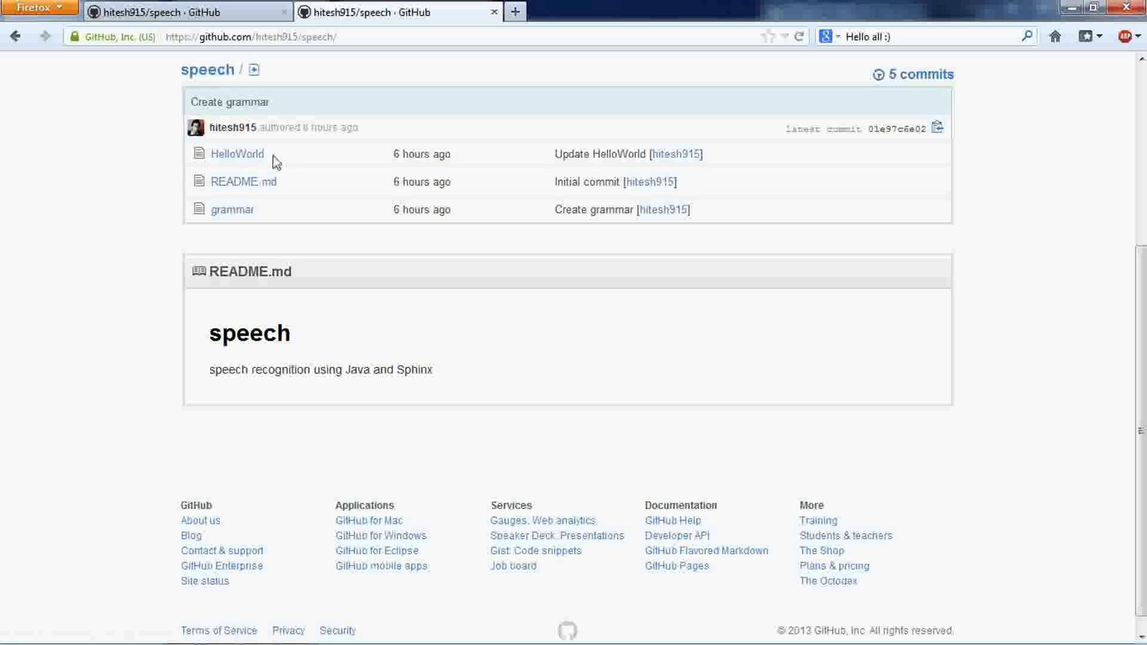
double_click(236, 154)
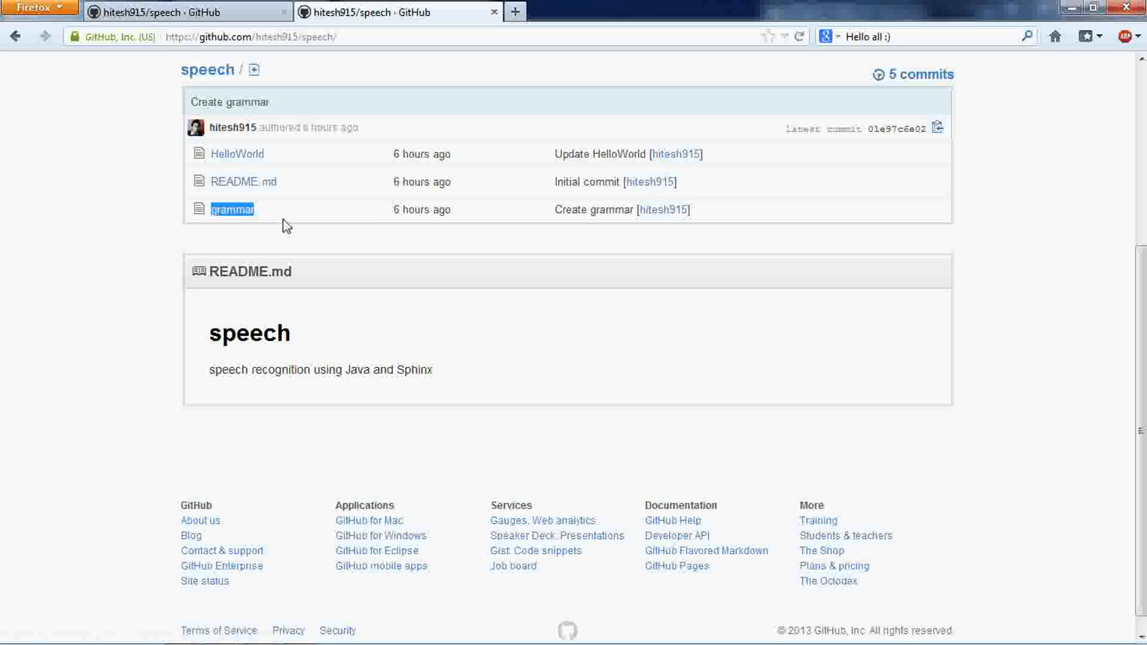
left_click(236, 154)
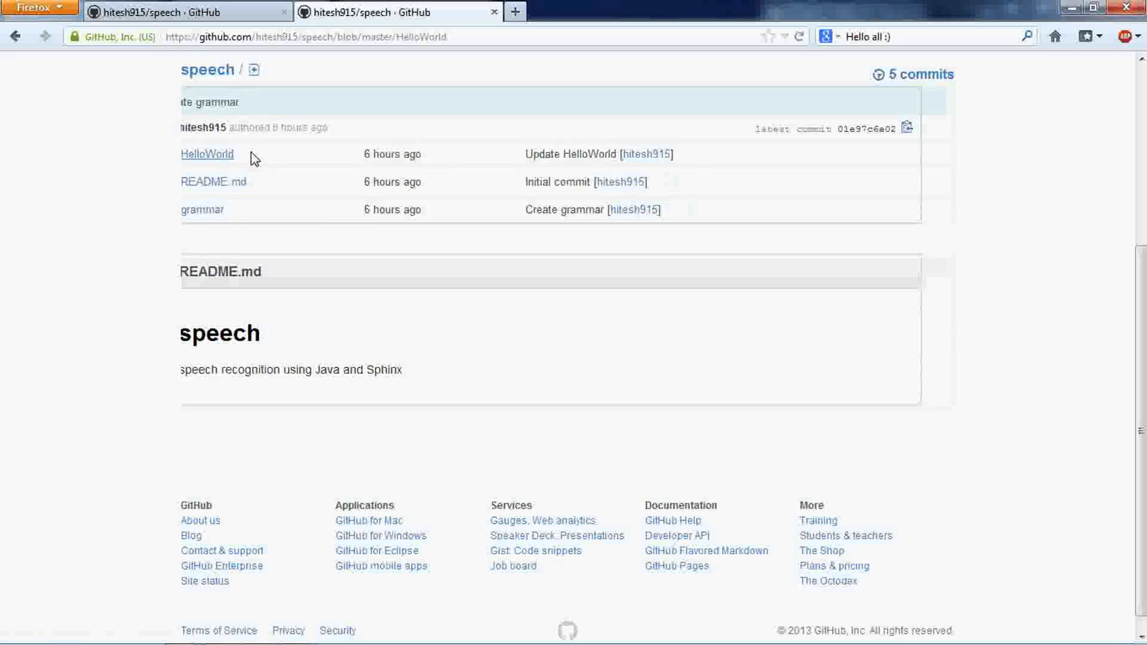
left_click(207, 155)
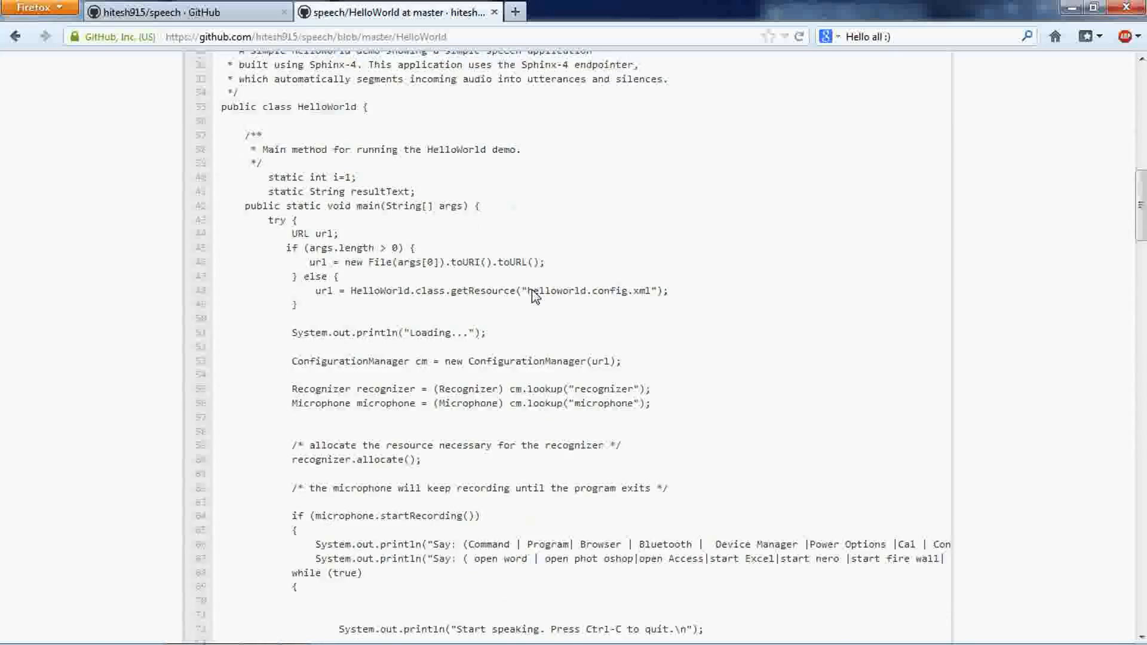
scroll("down", 3)
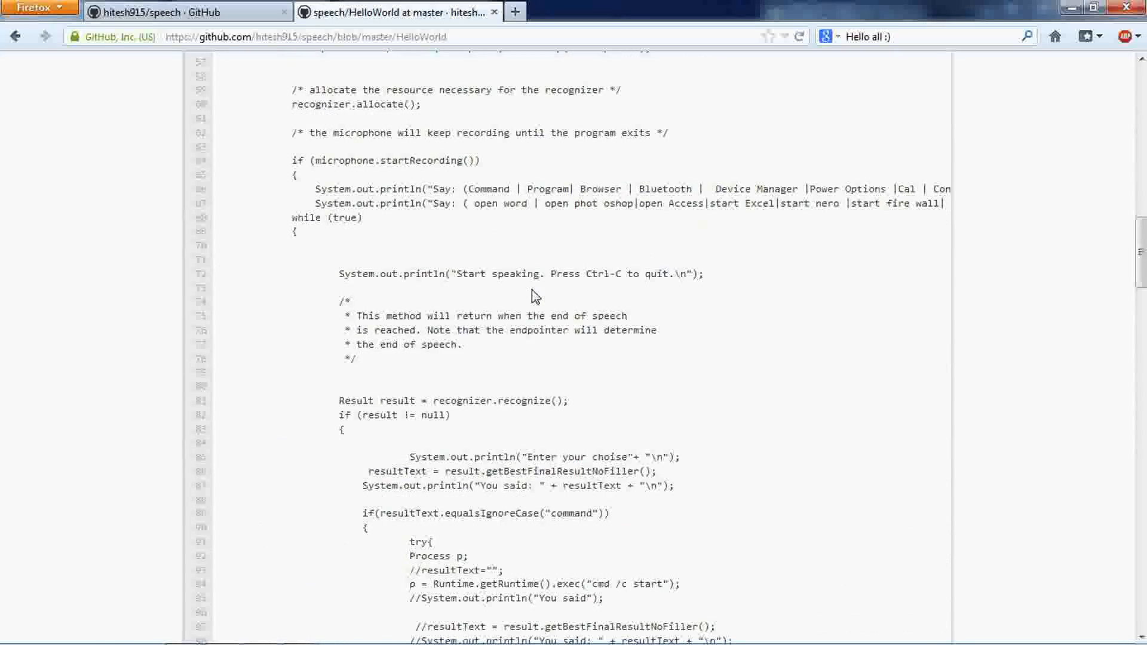
scroll("down", 3)
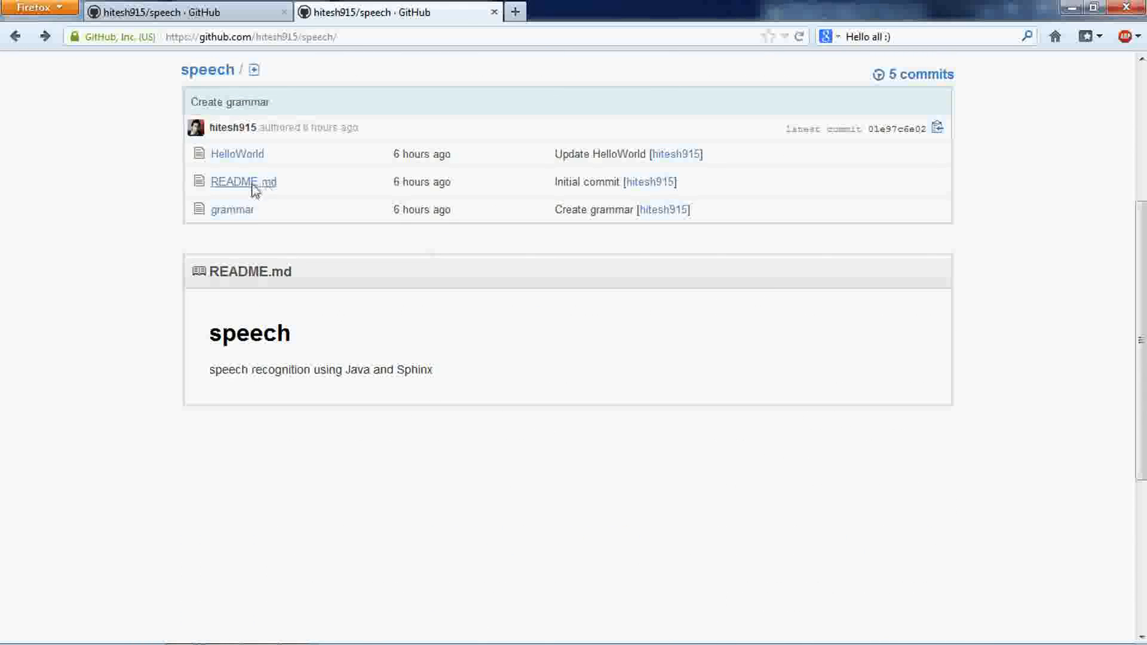
left_click(231, 209)
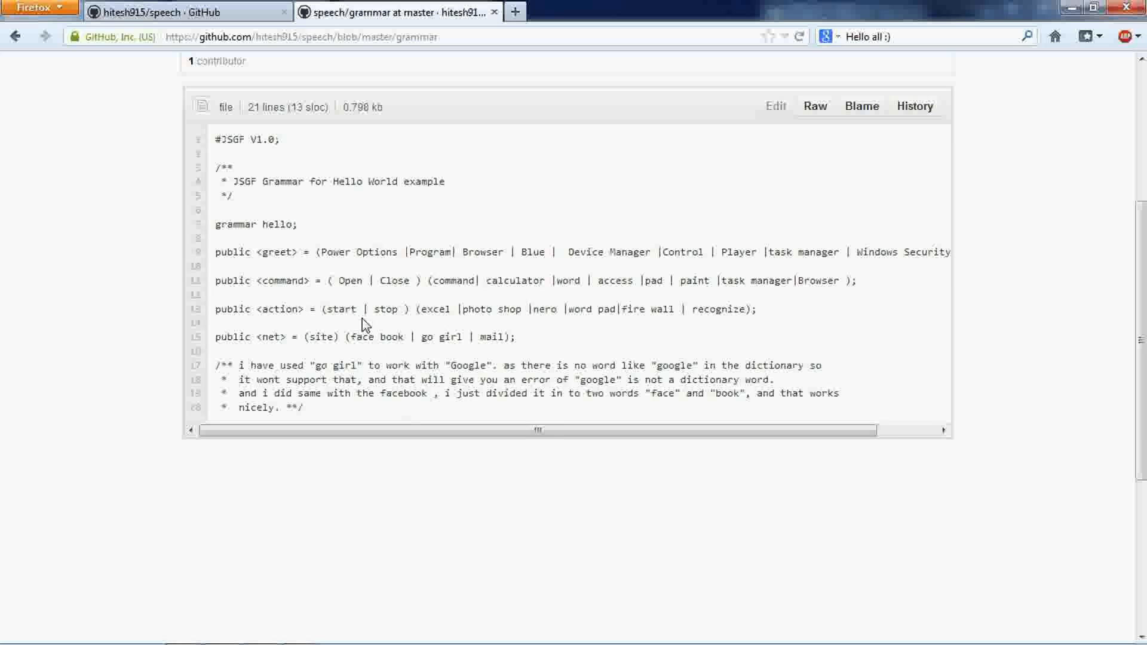
scroll("up", 3)
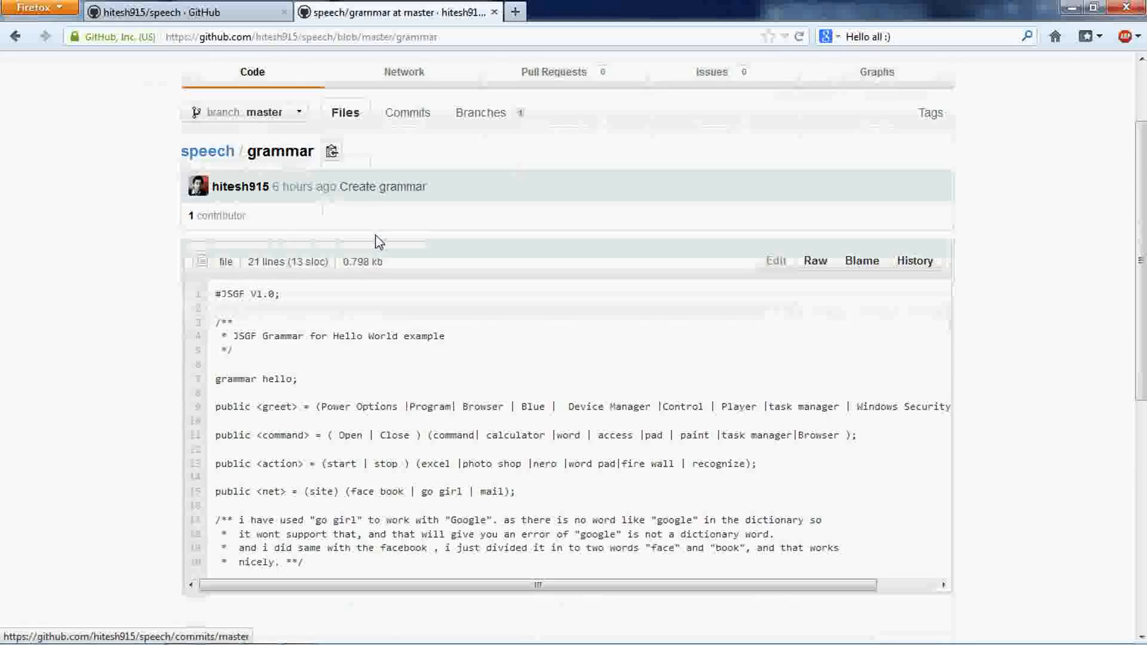
scroll("down", 3)
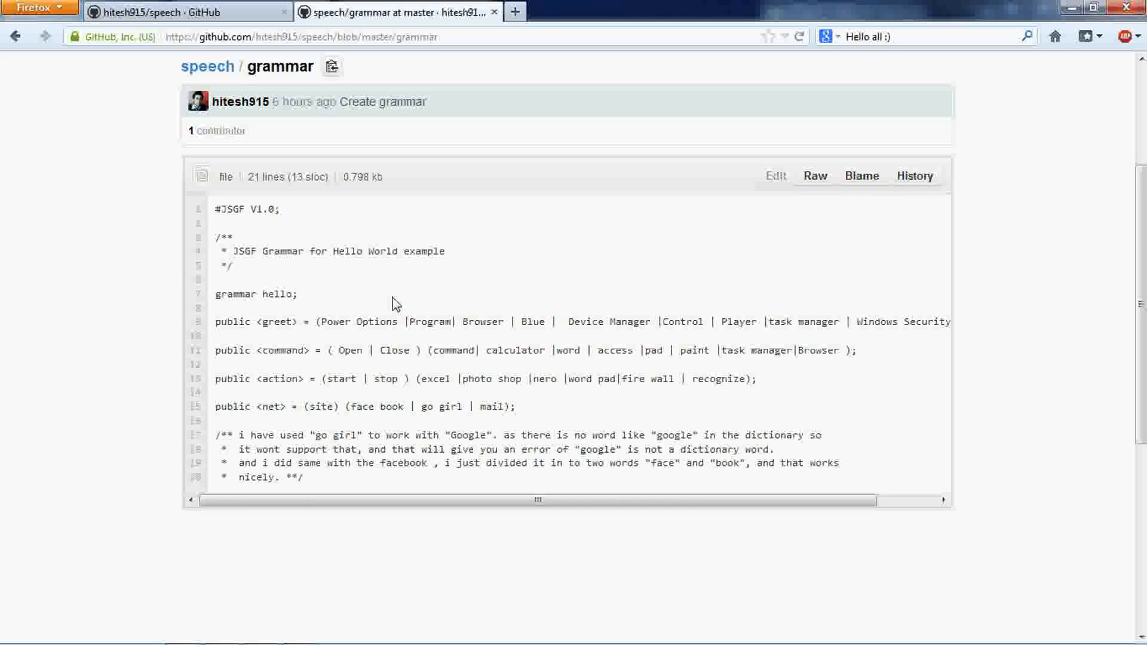
left_click(15, 37)
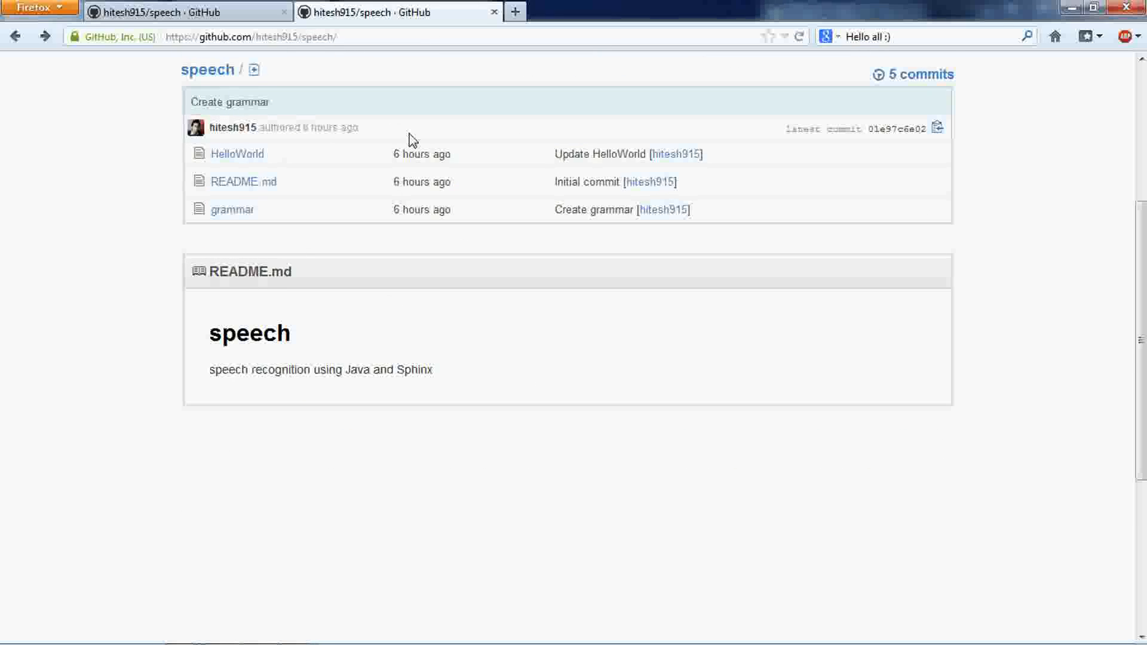
scroll("up", 3)
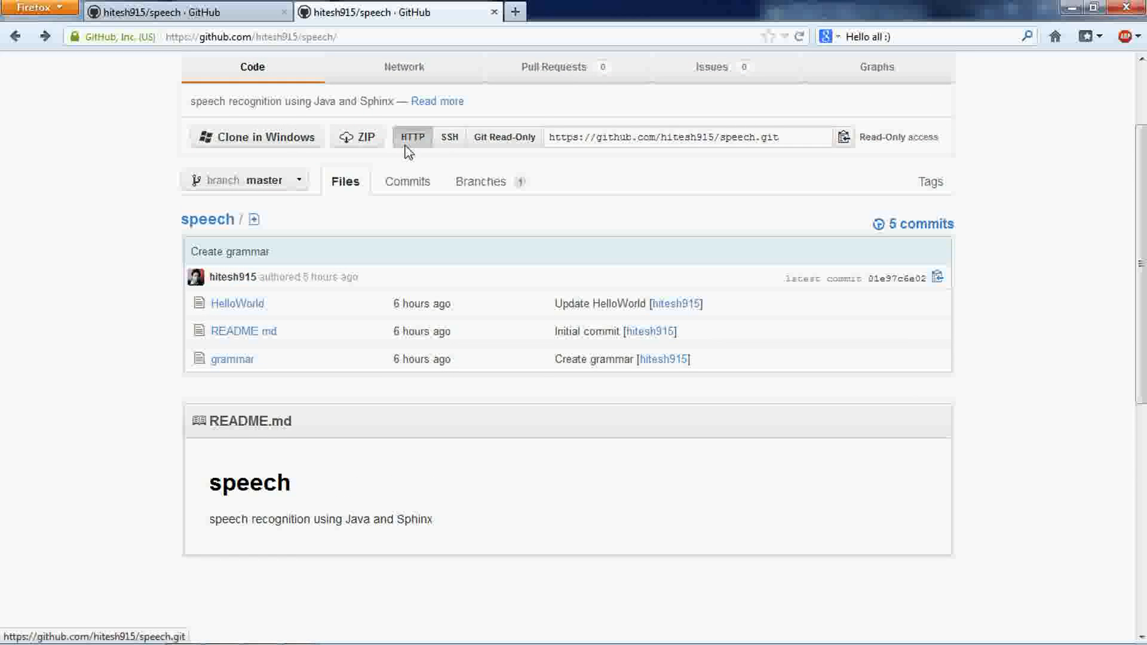
scroll("up", 3)
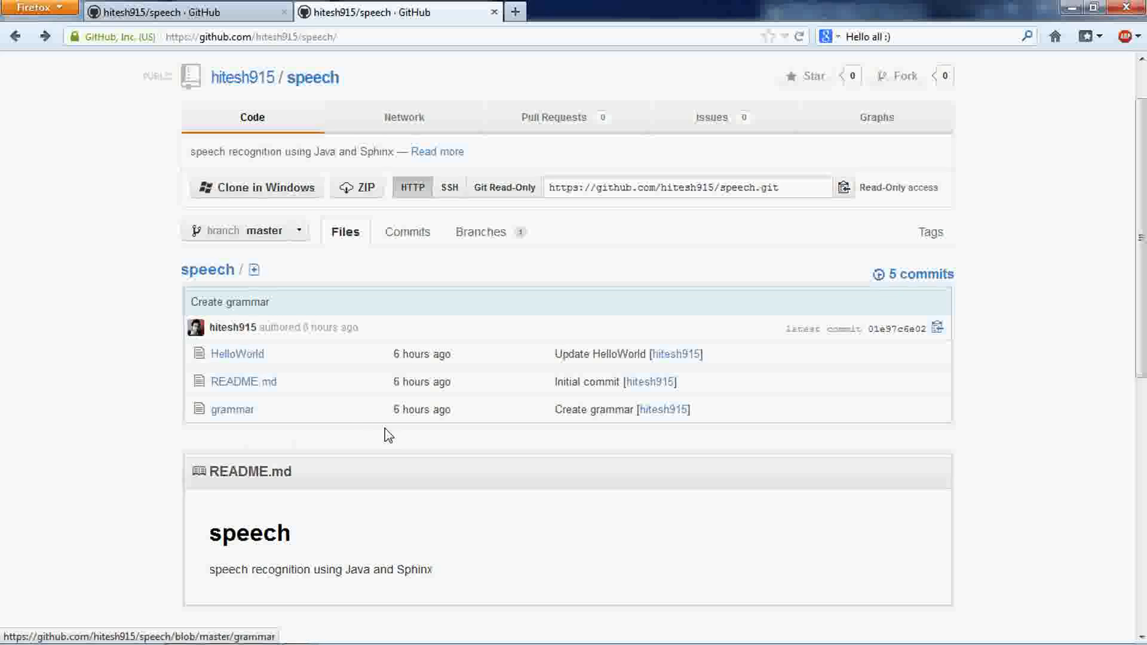
mouse_move(448, 482)
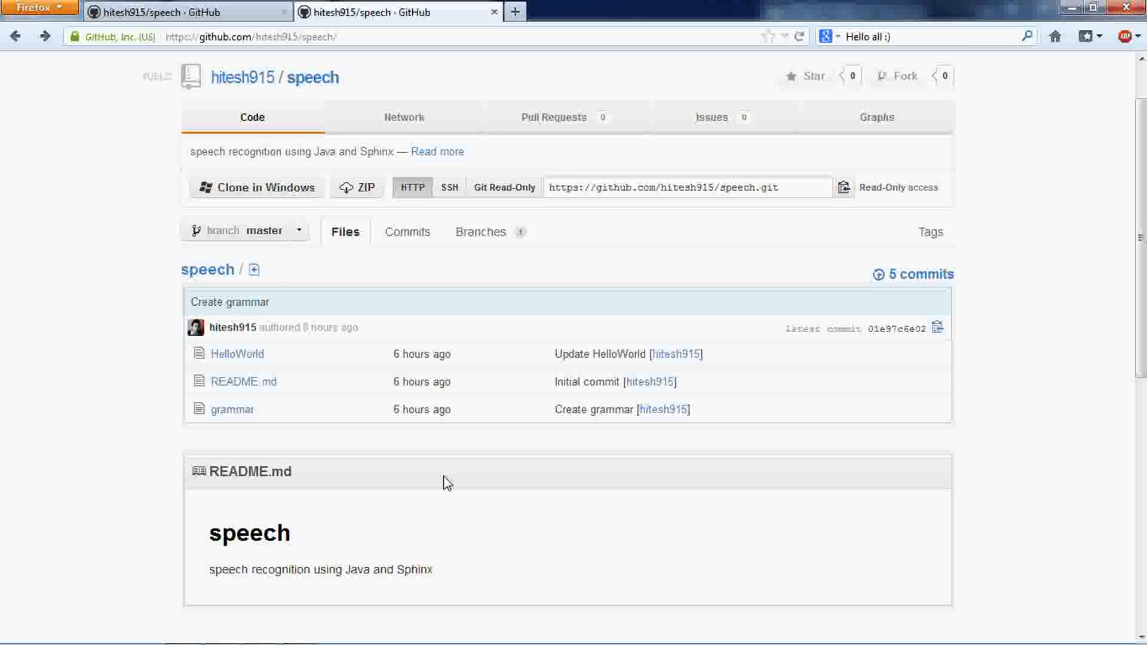
mouse_move(361, 371)
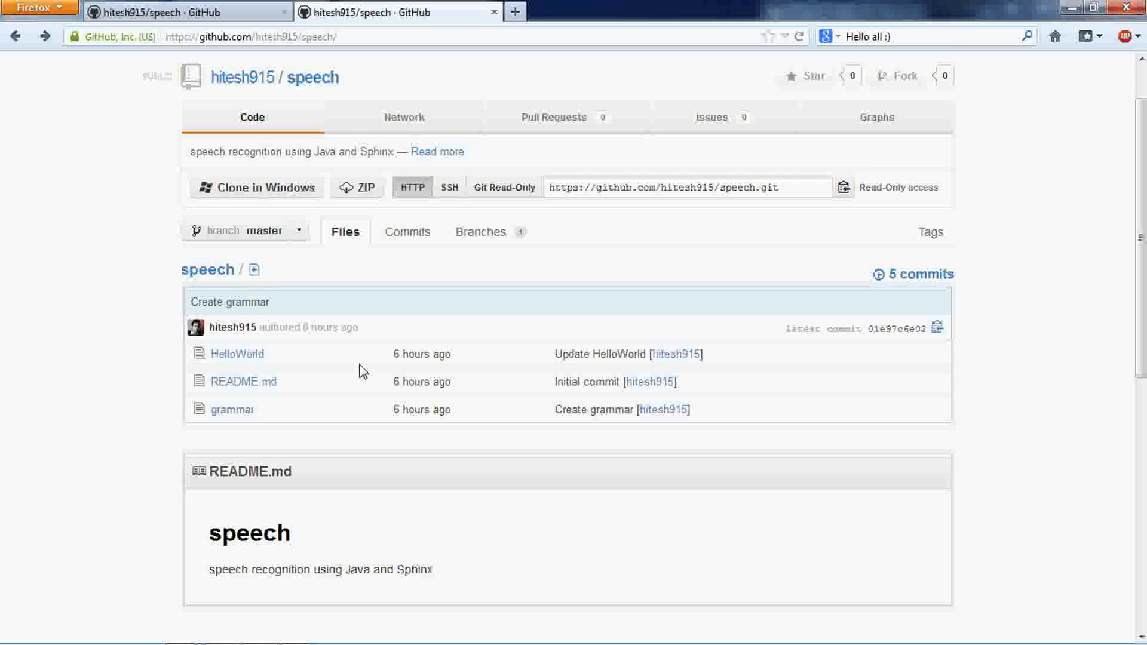
mouse_move(213, 580)
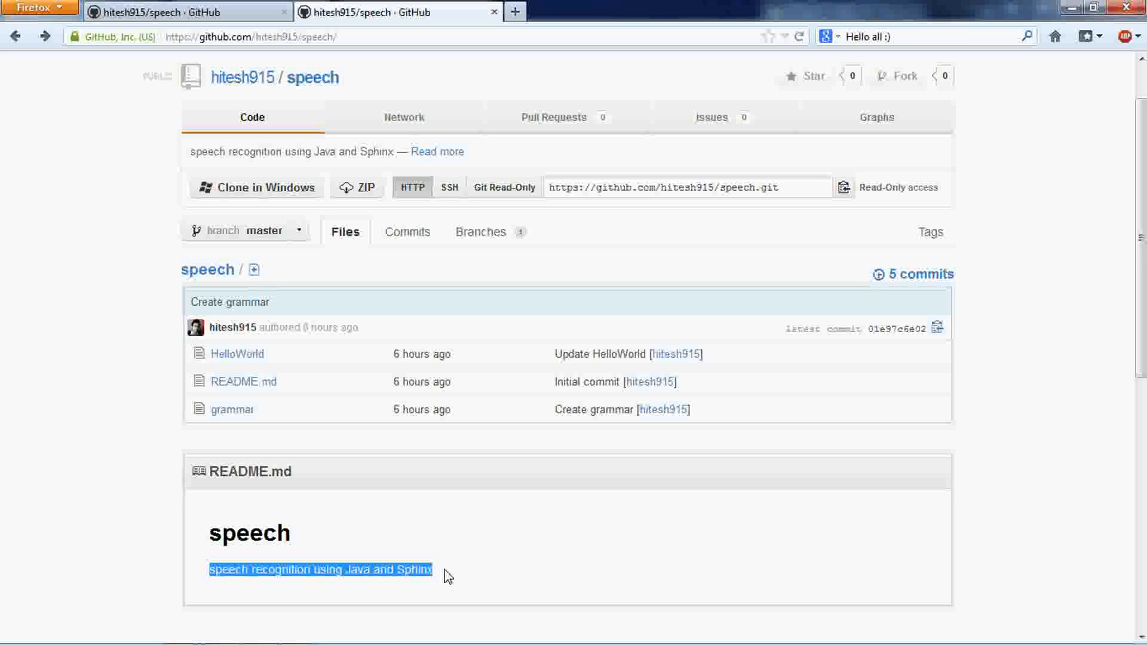
left_click(448, 568)
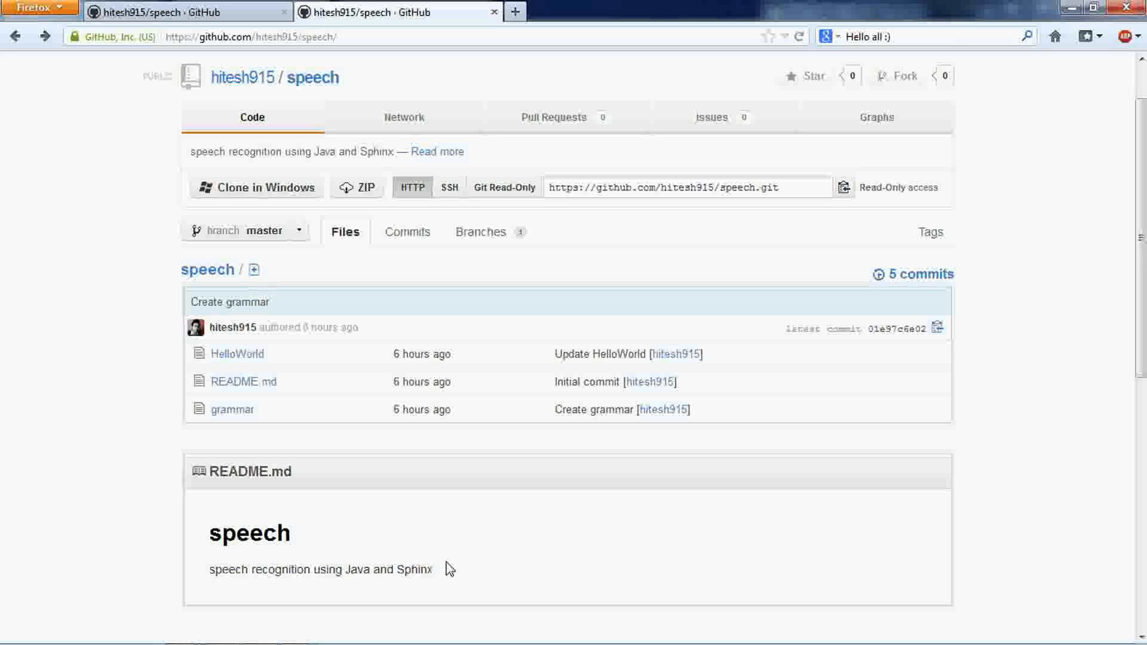